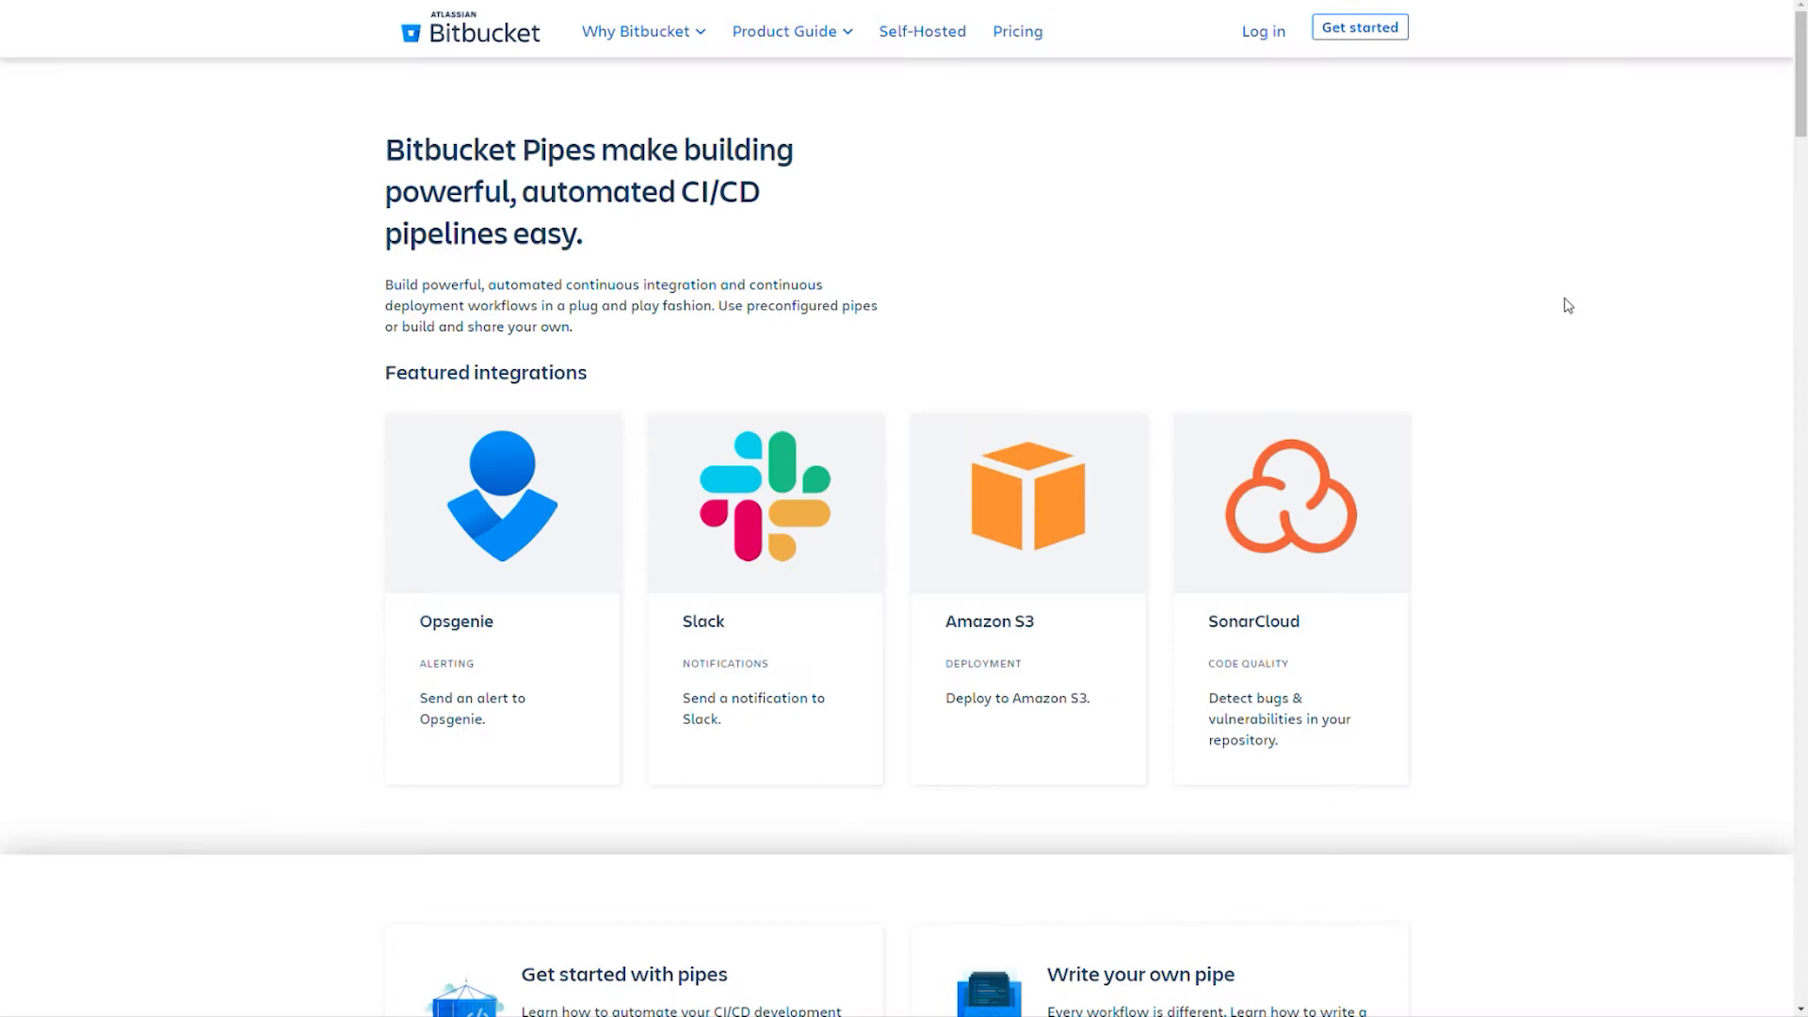
Step: Search the Bitbucket Pipes integrations catalog for 'mabl'
scroll(down, 3)
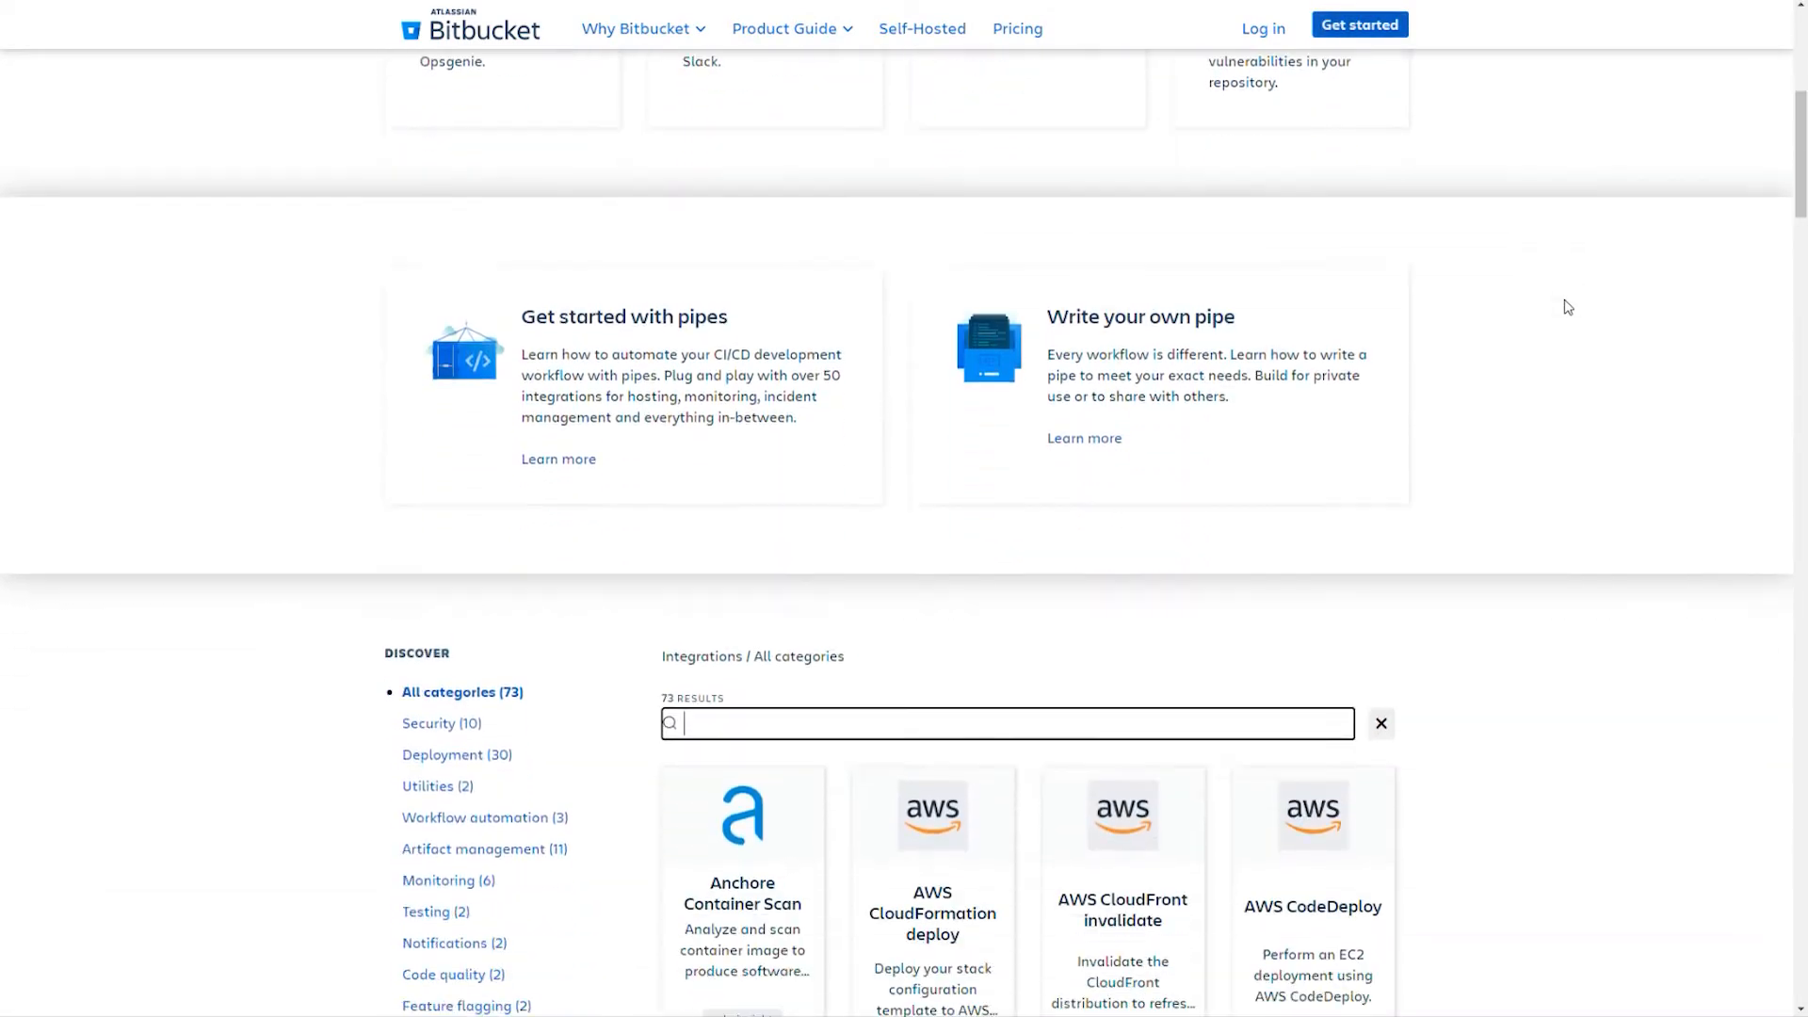
text(mabl)
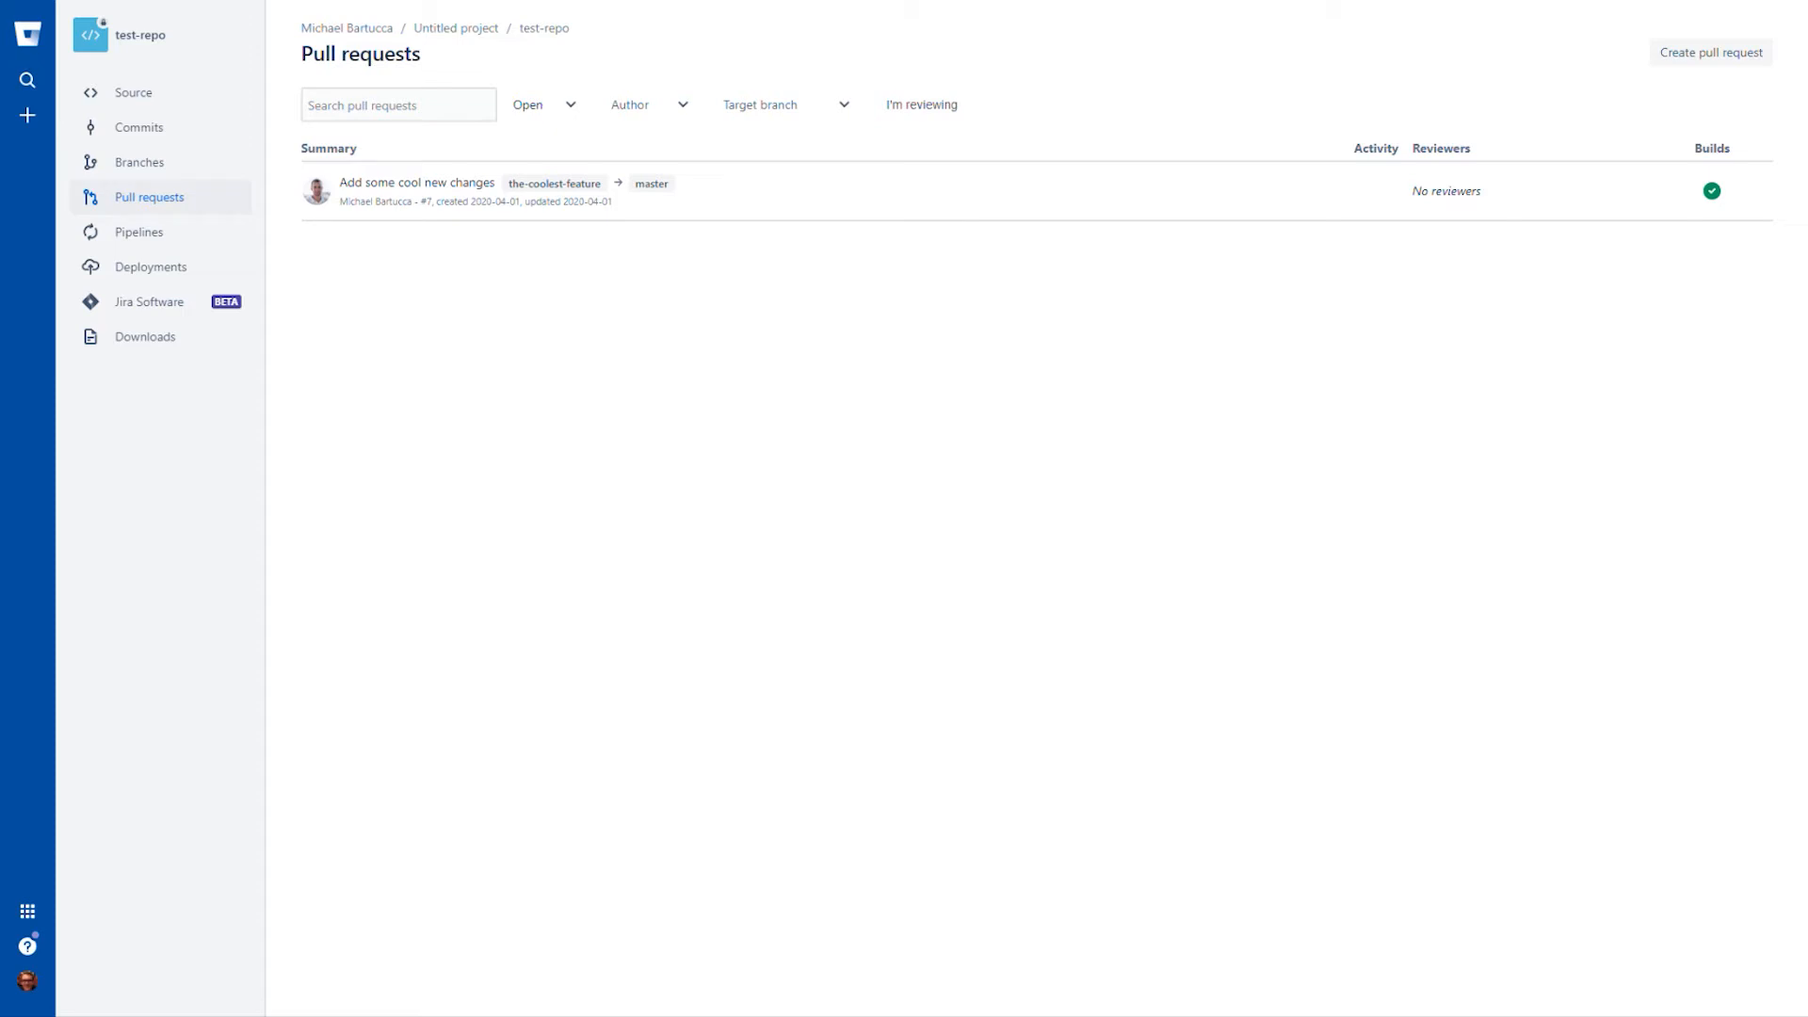
Step: Open the 'Add some cool new changes' pull request and view its 2 reports
click(417, 183)
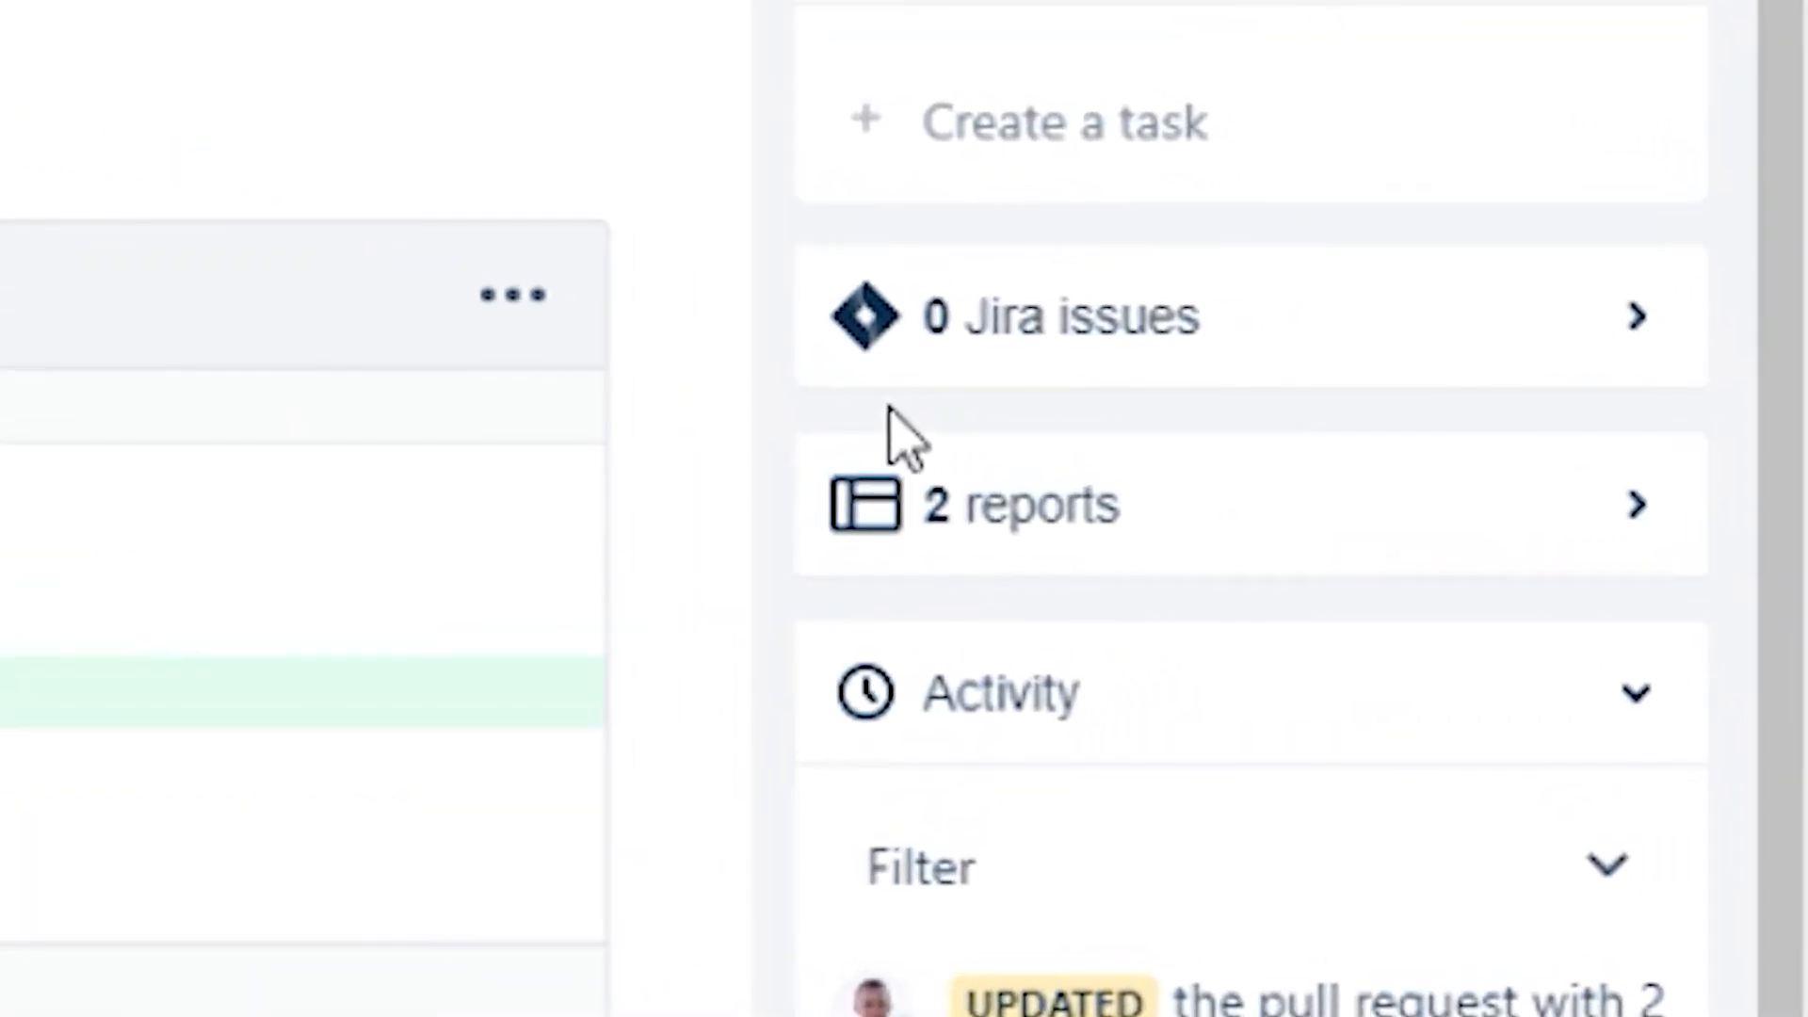
click(1018, 504)
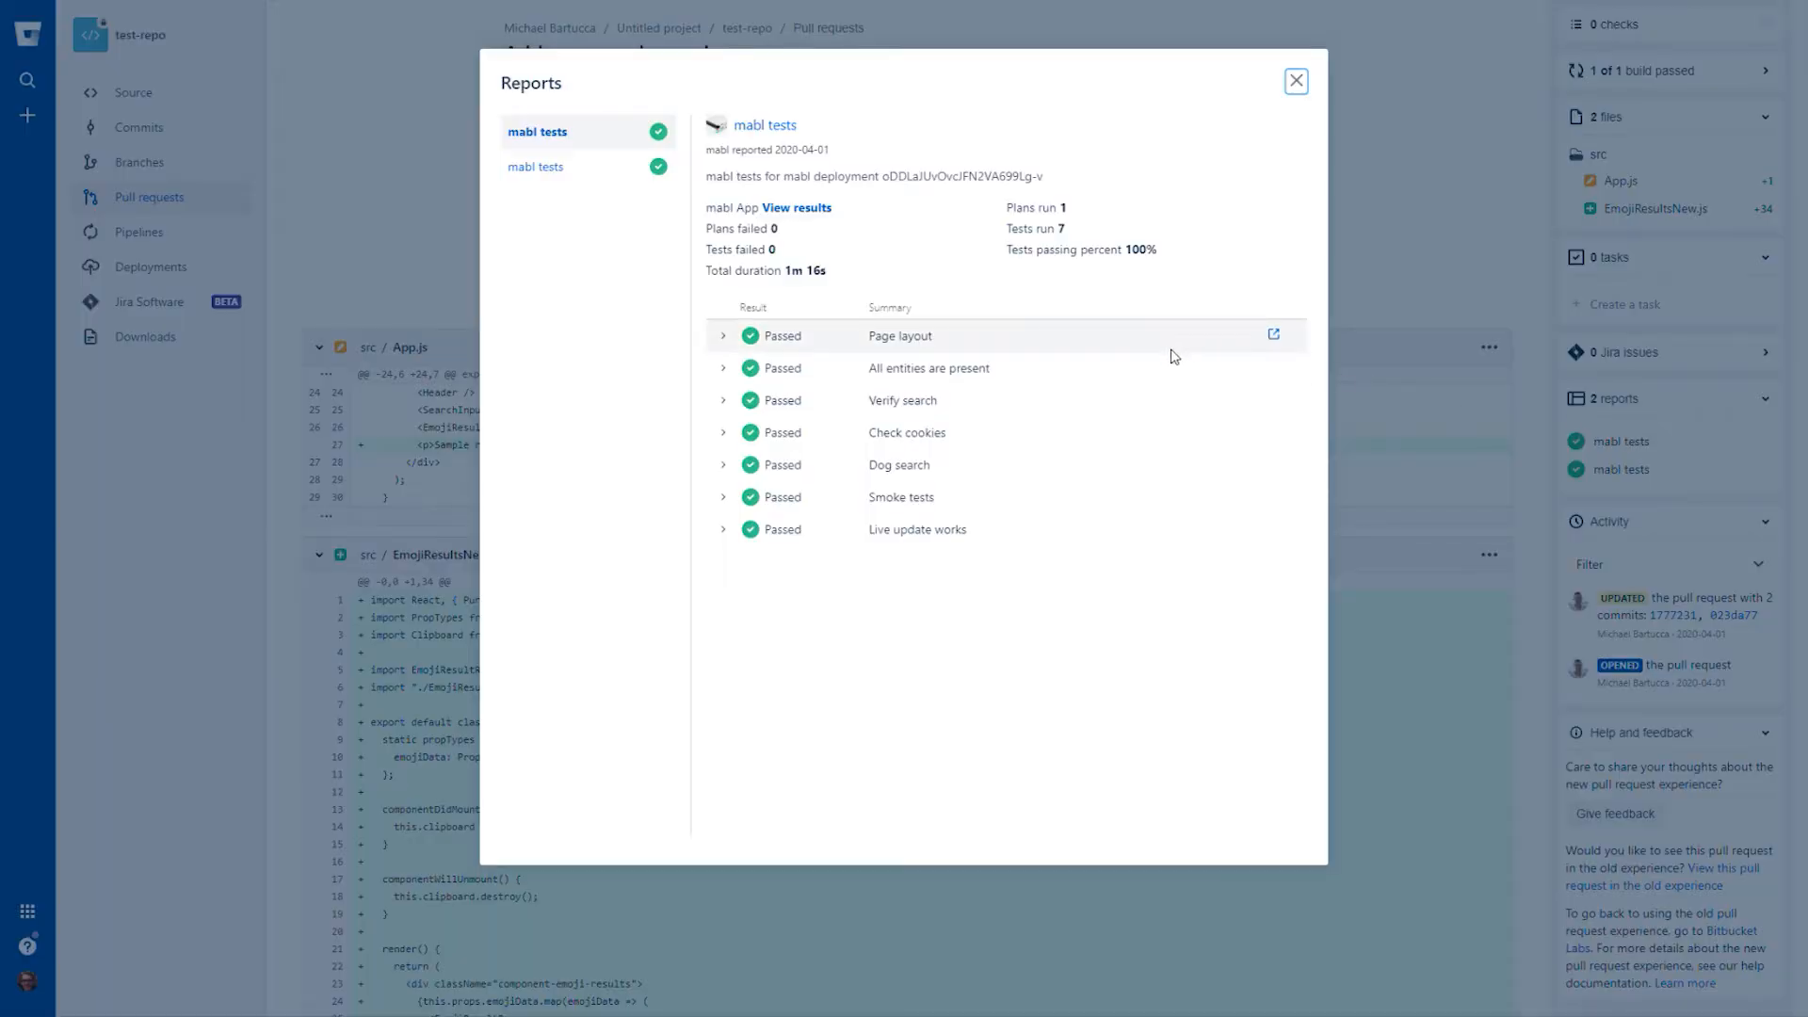
mouse_move(1160, 529)
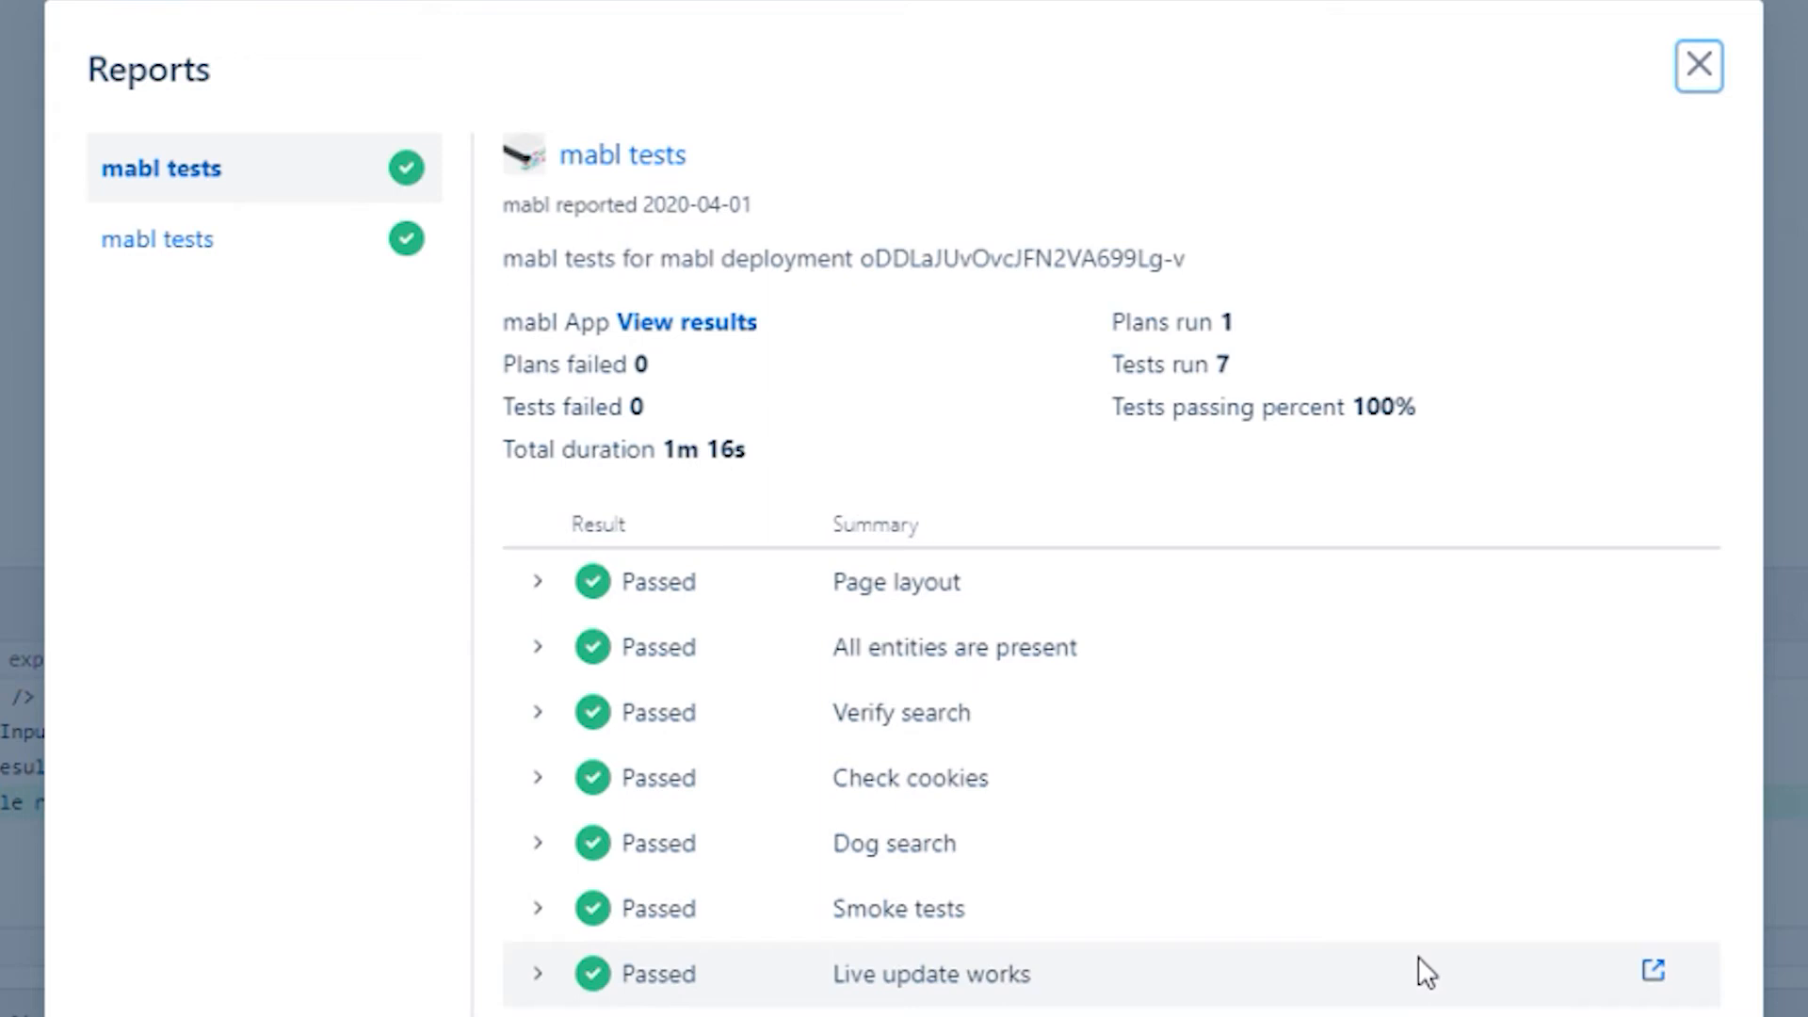
mouse_move(1427, 918)
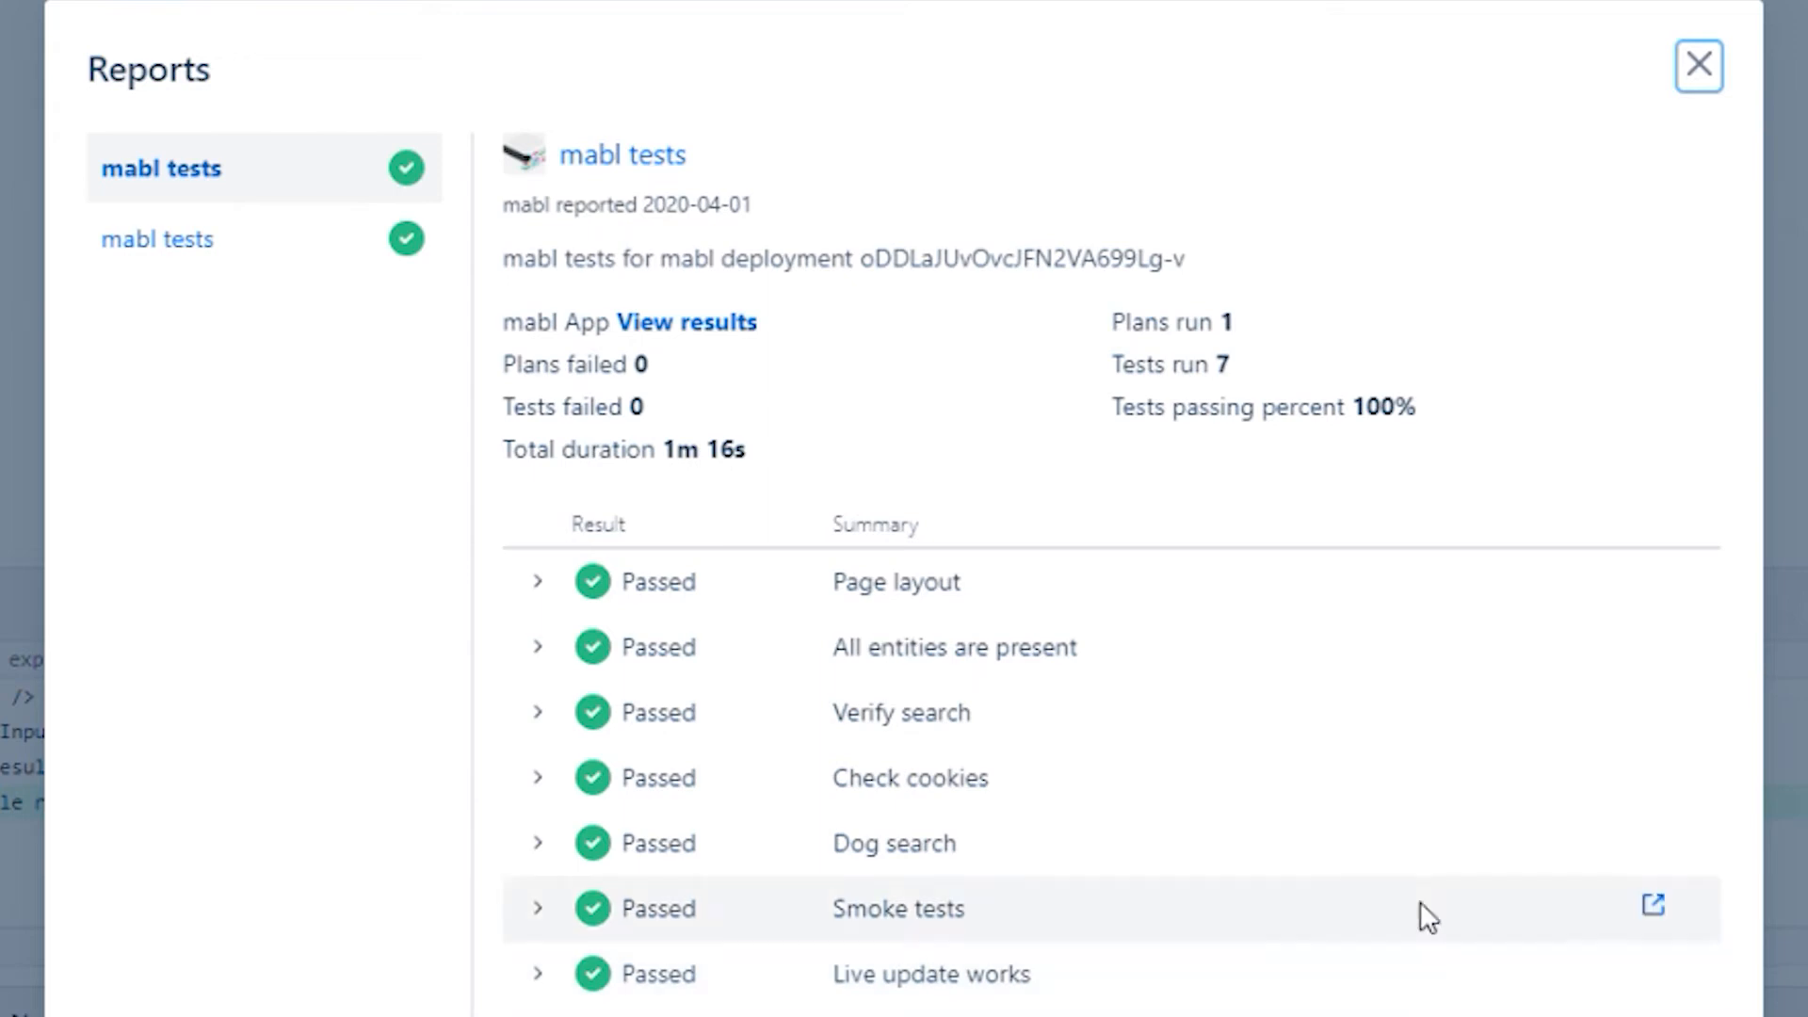
Step: Close the mabl tests report and go to test-repo's Pipelines history
click(1697, 65)
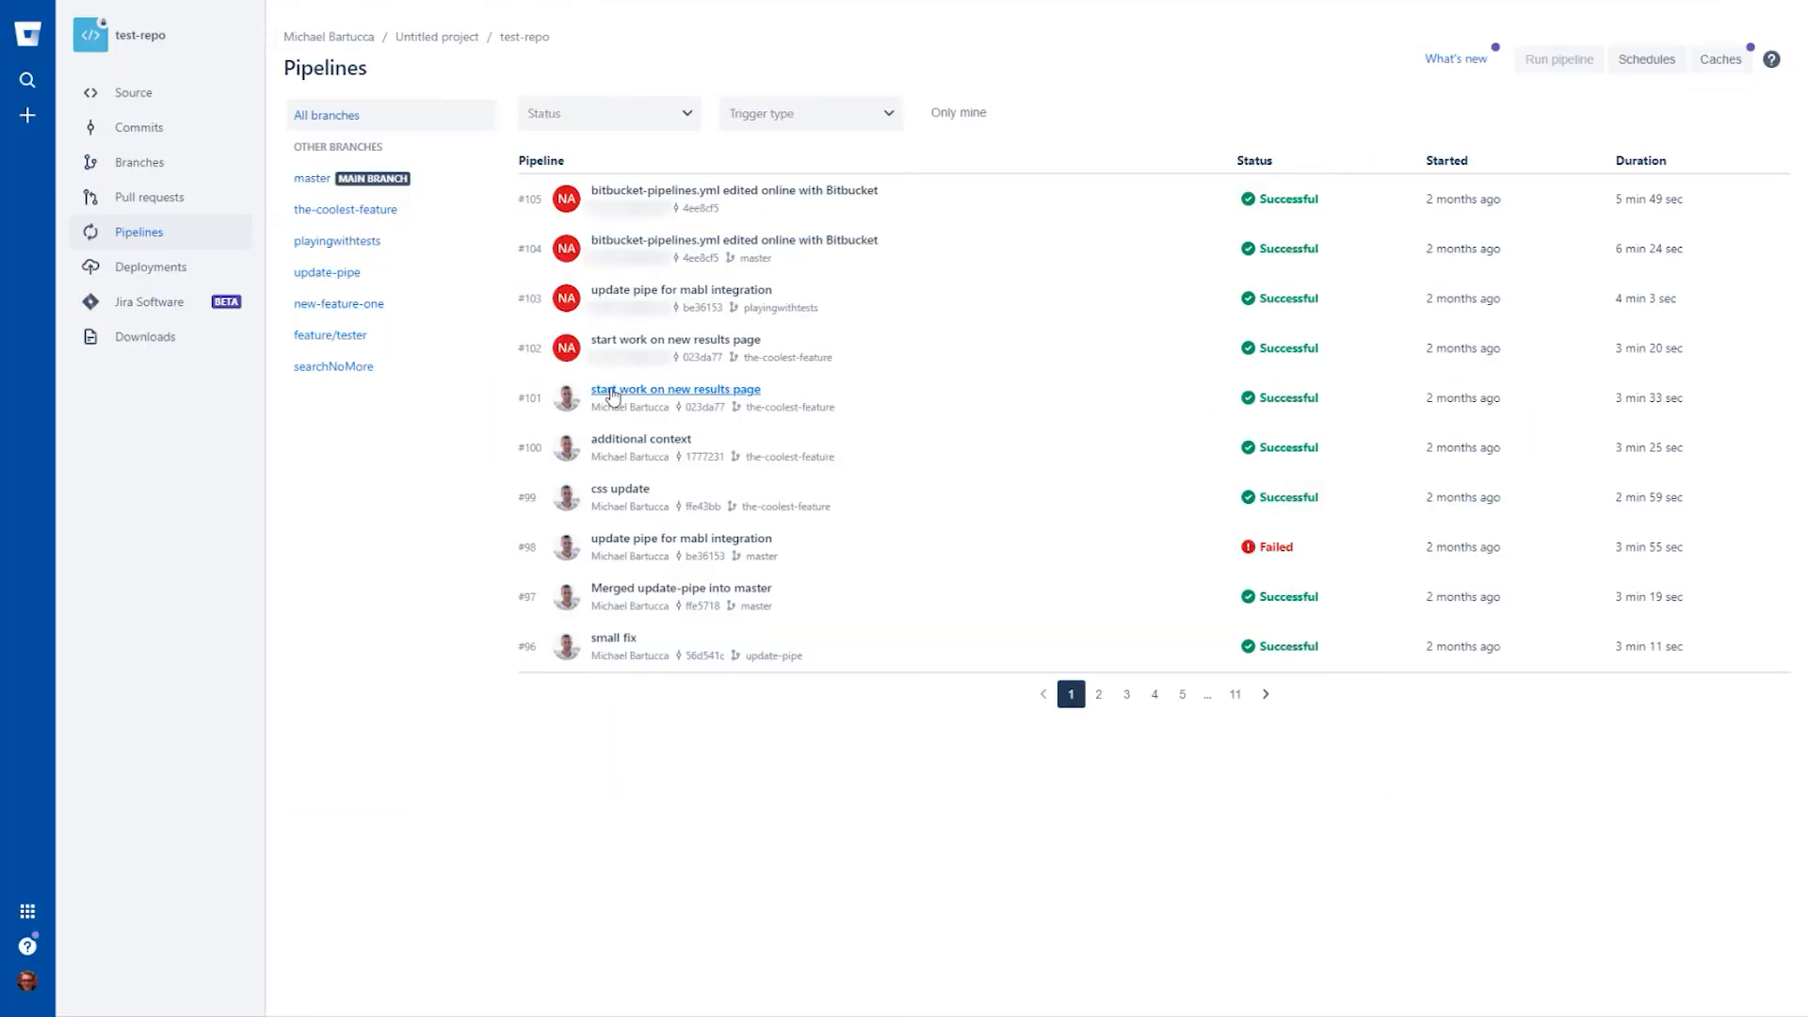
Step: Open pipeline #101, expand the mablhq/mabl-deployment step log and scroll to the results table
click(674, 389)
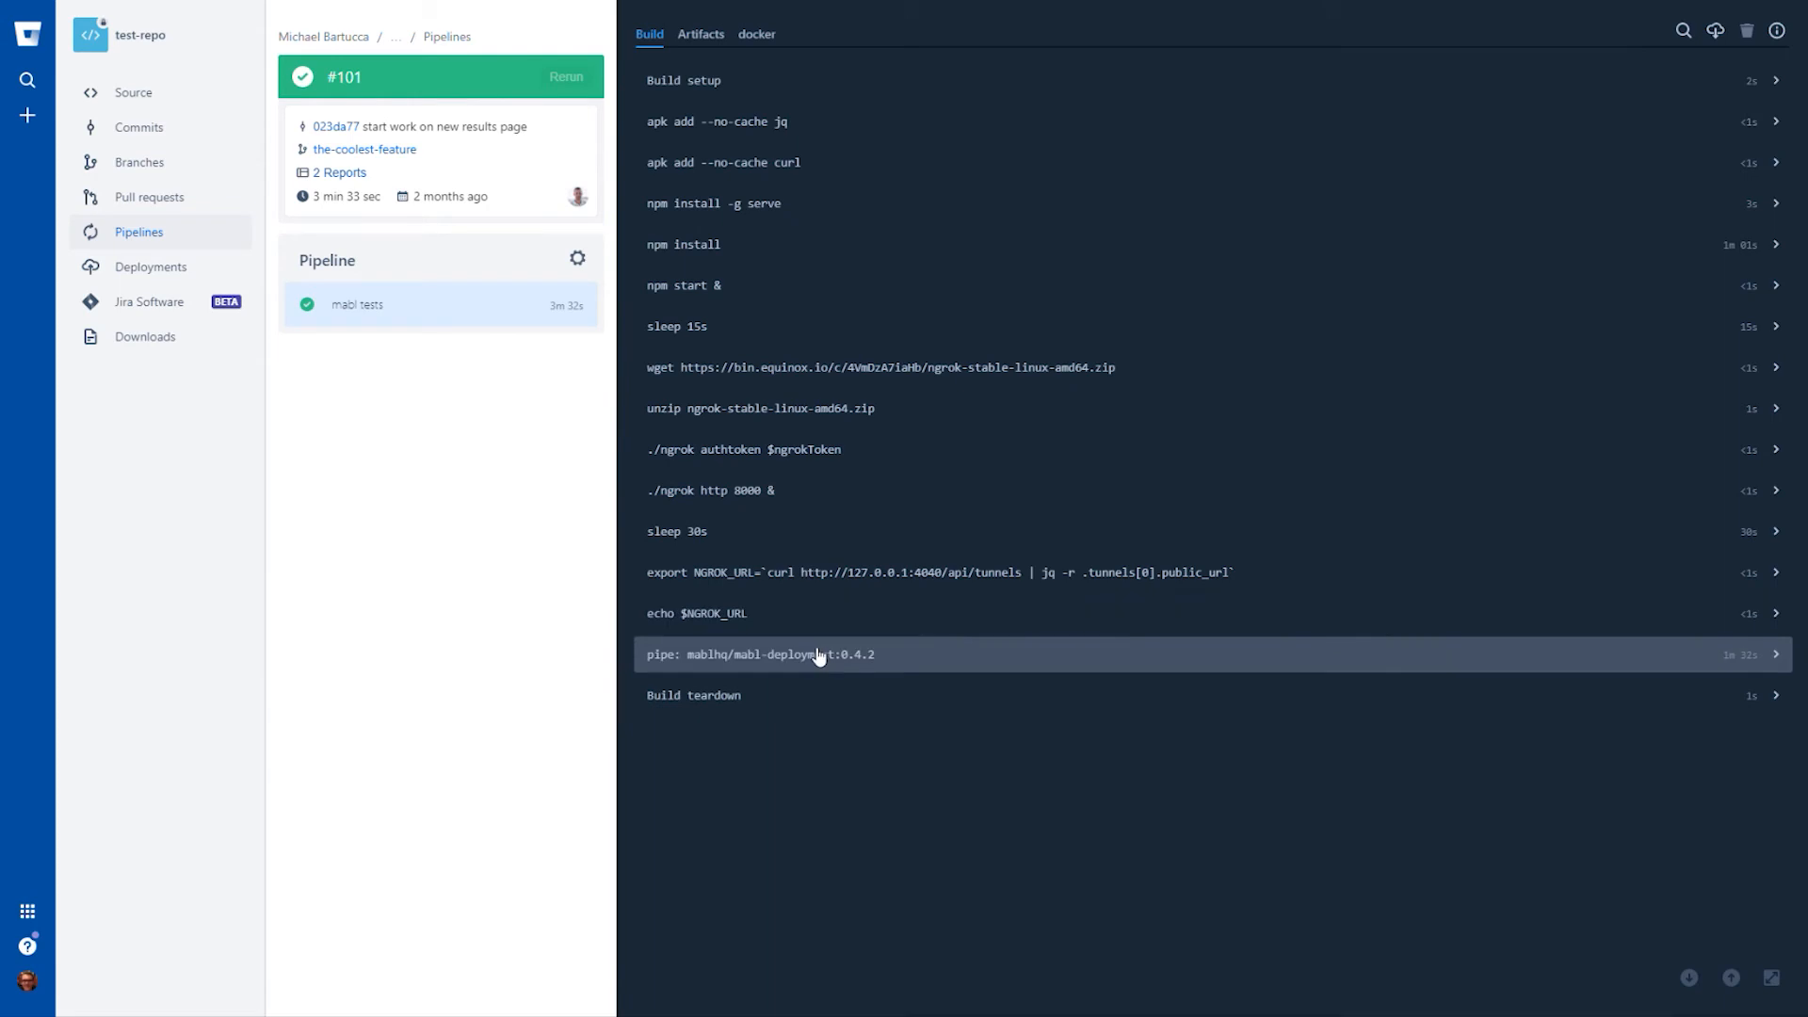
click(775, 653)
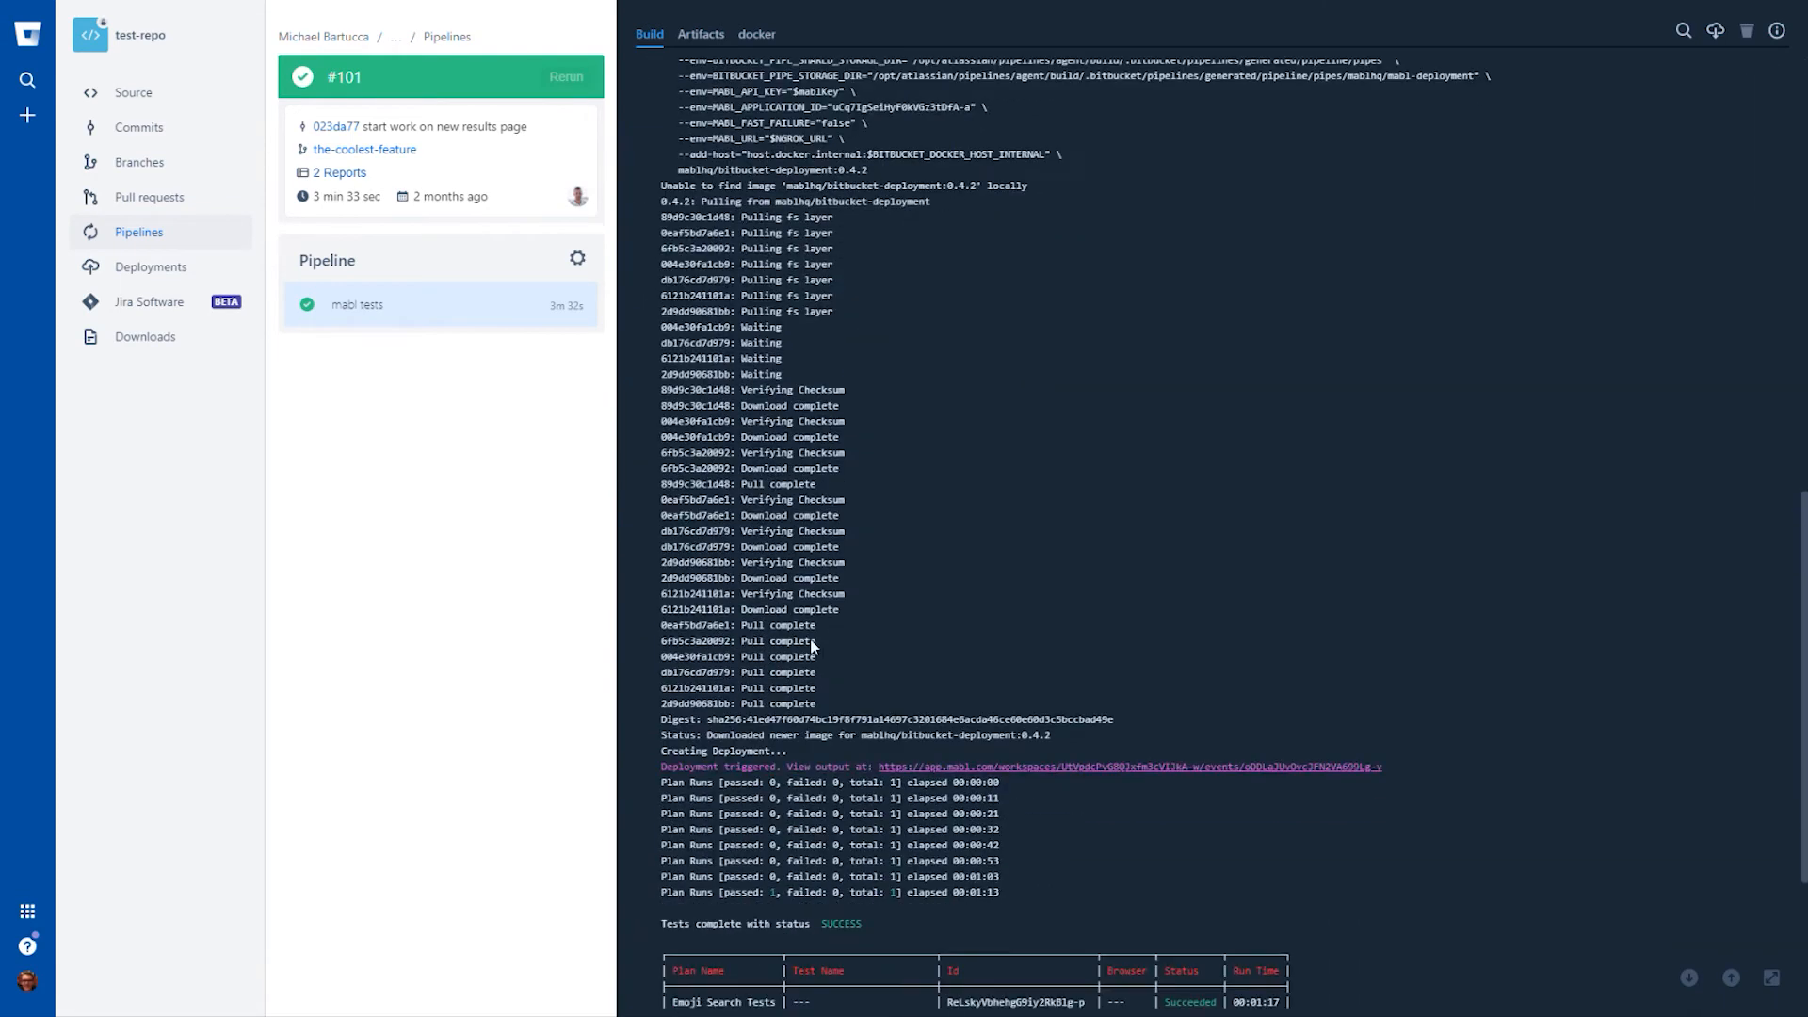
scroll(down, 3)
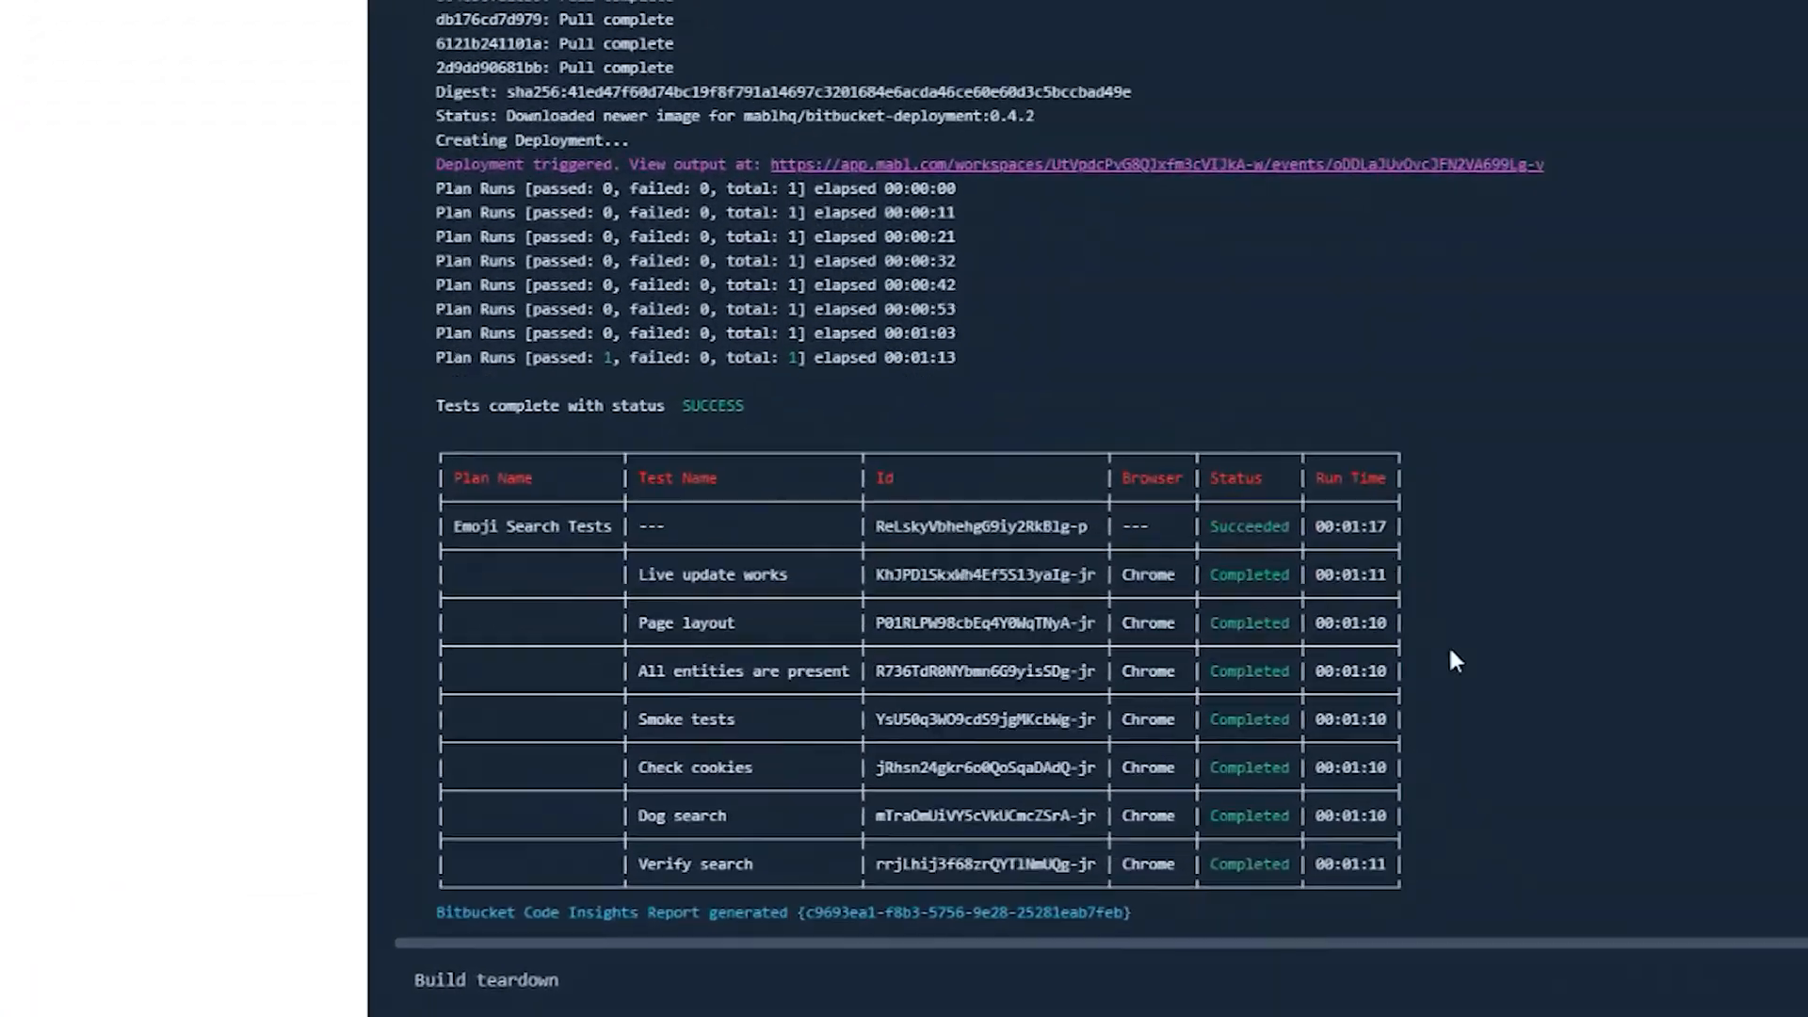
scroll(down, 3)
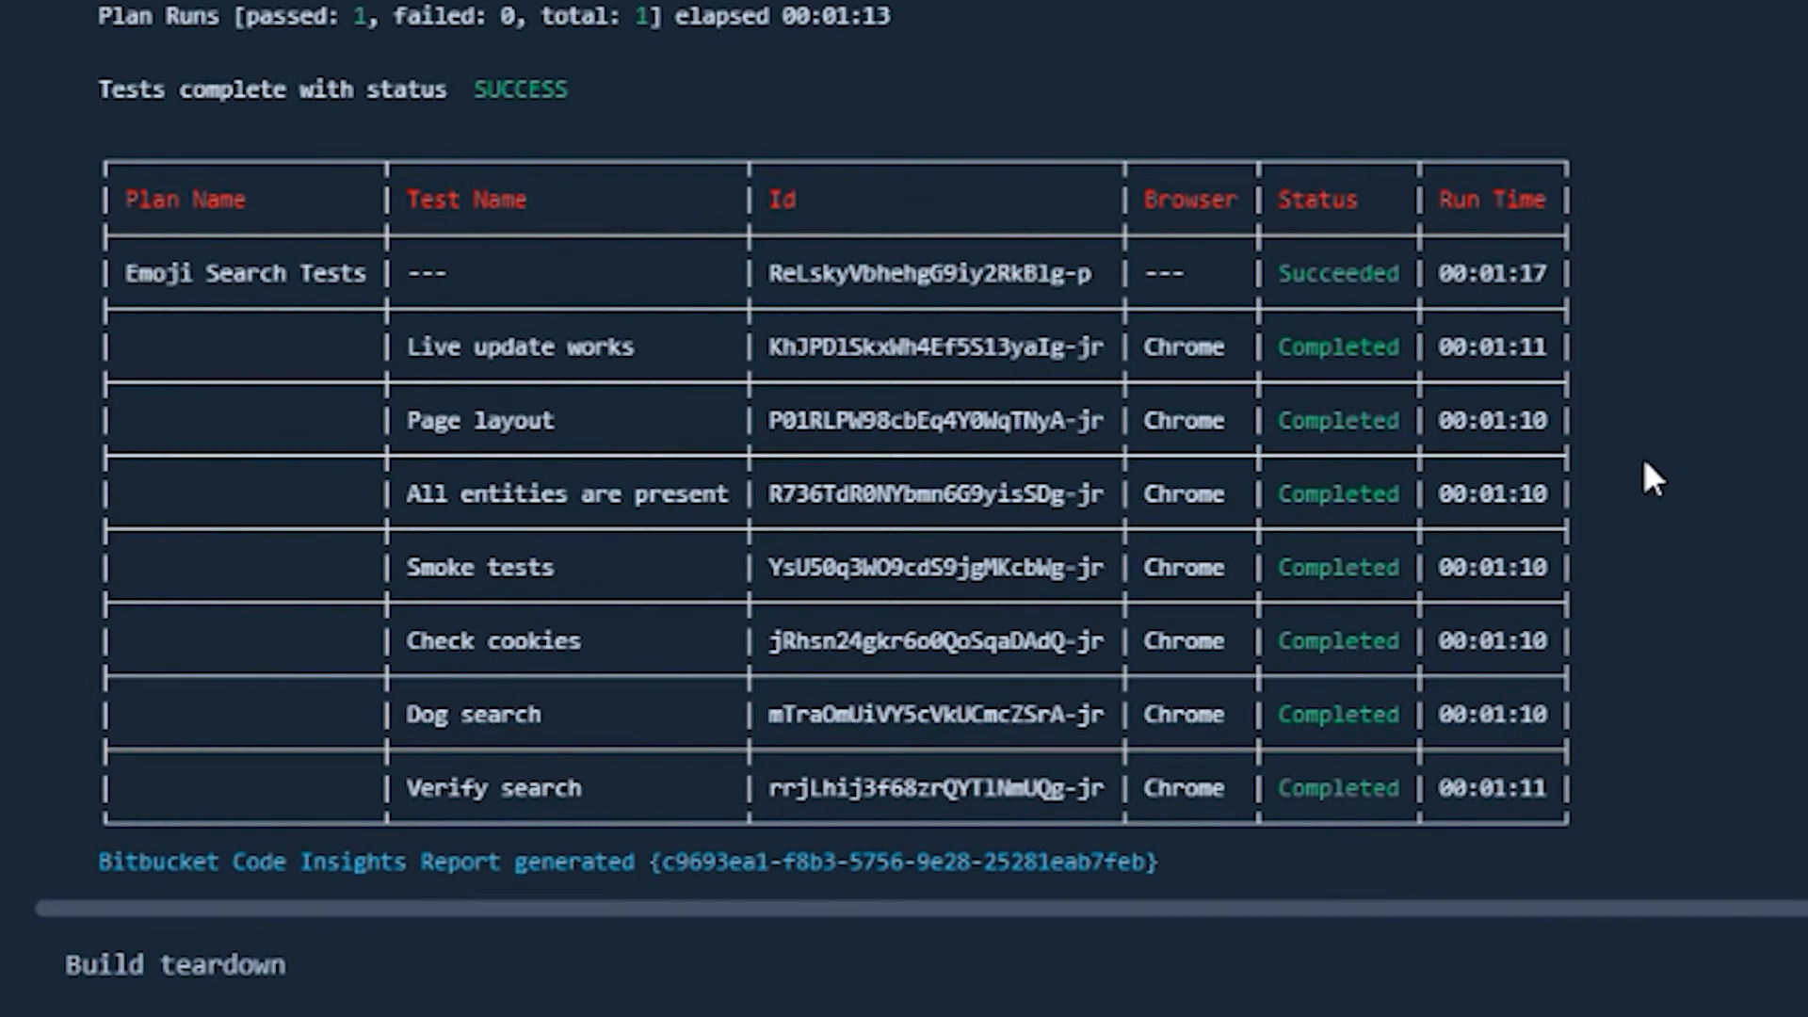